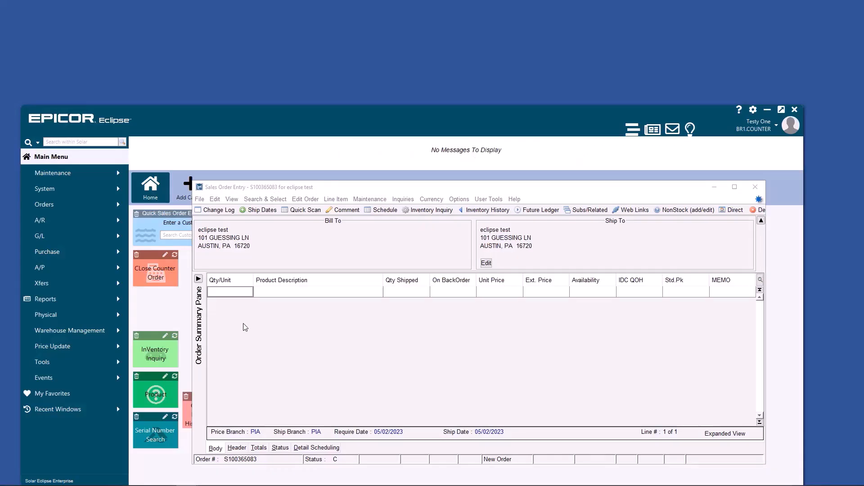
mouse_move(673, 295)
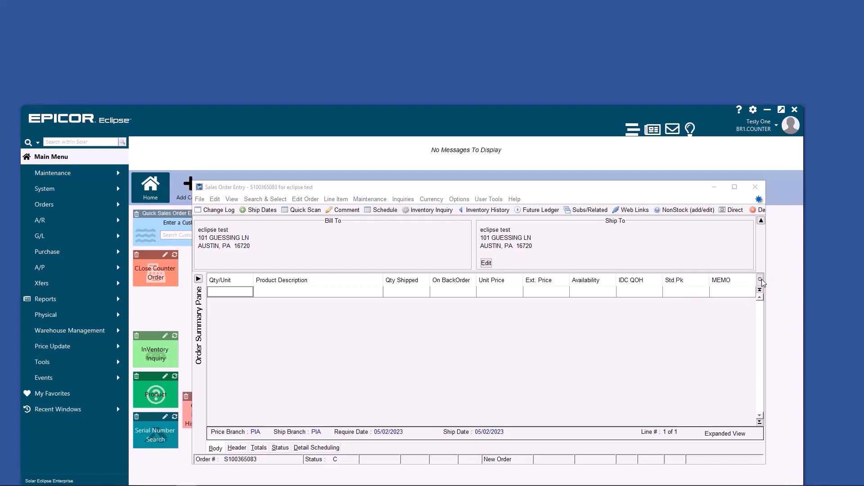
- Override the MEG GREEN tape line's unit price to 33.333, dropping margin to 25%
click(760, 280)
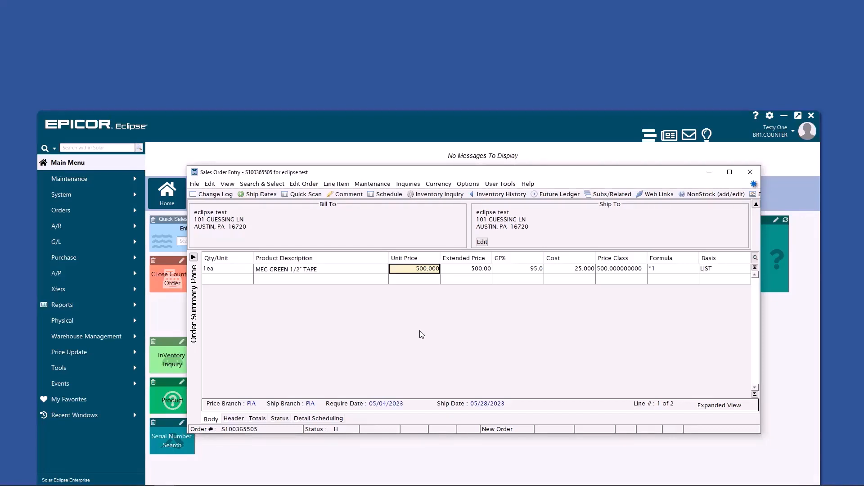
text(33.333)
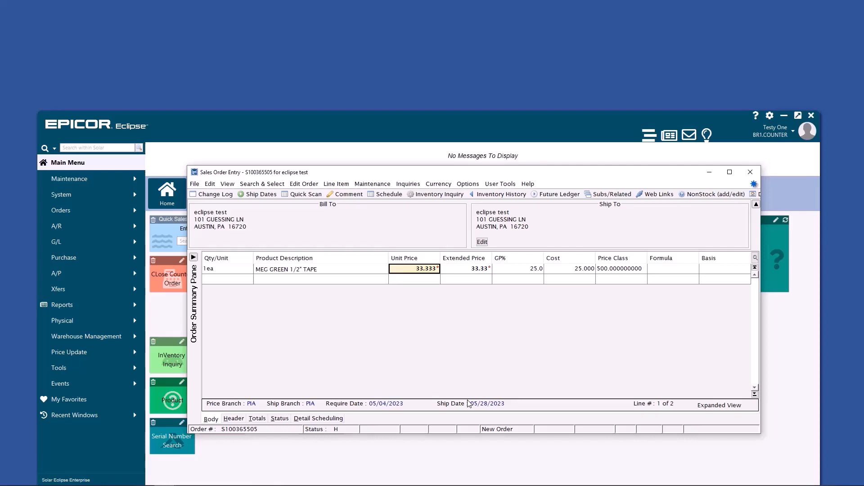
click(415, 268)
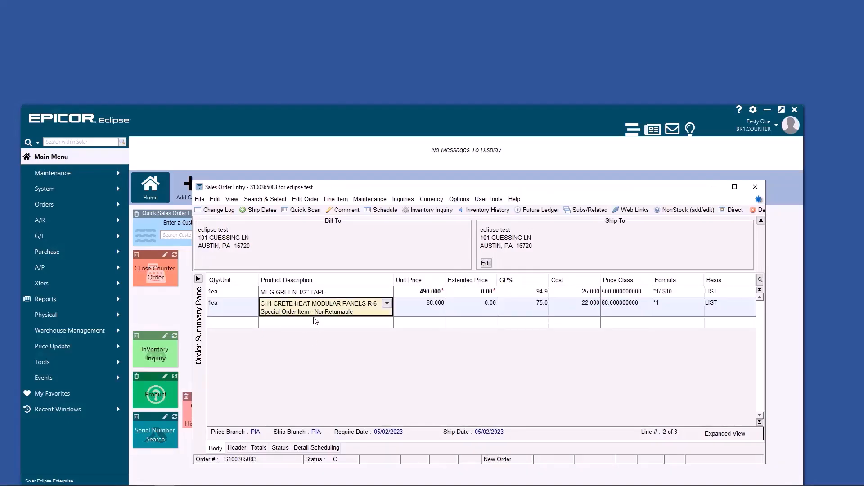
- Give the line a General Comment explaining that item comments stay tied to that item
click(369, 199)
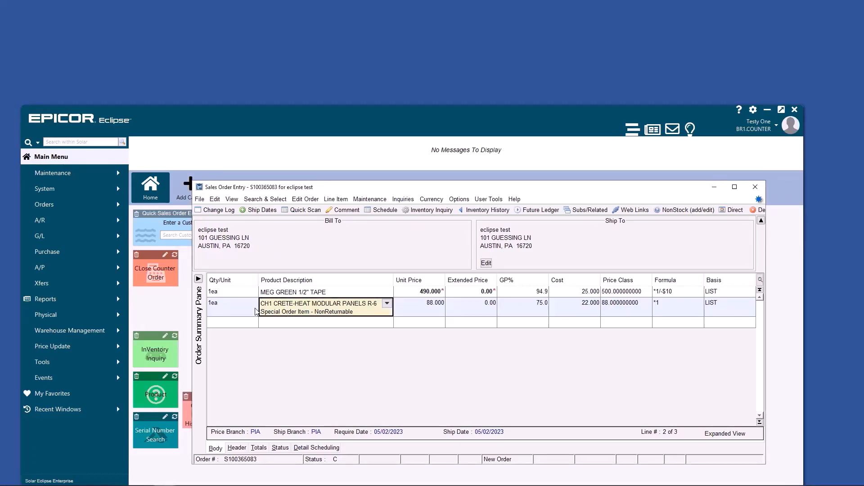
click(346, 210)
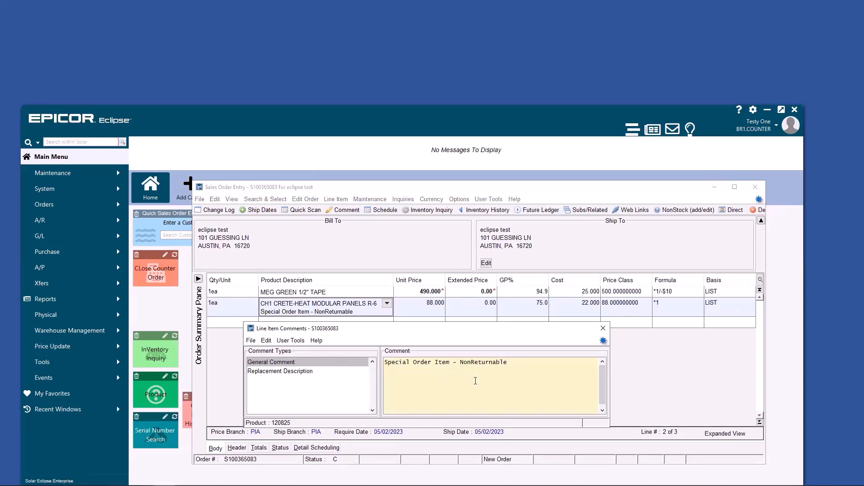
click(602, 329)
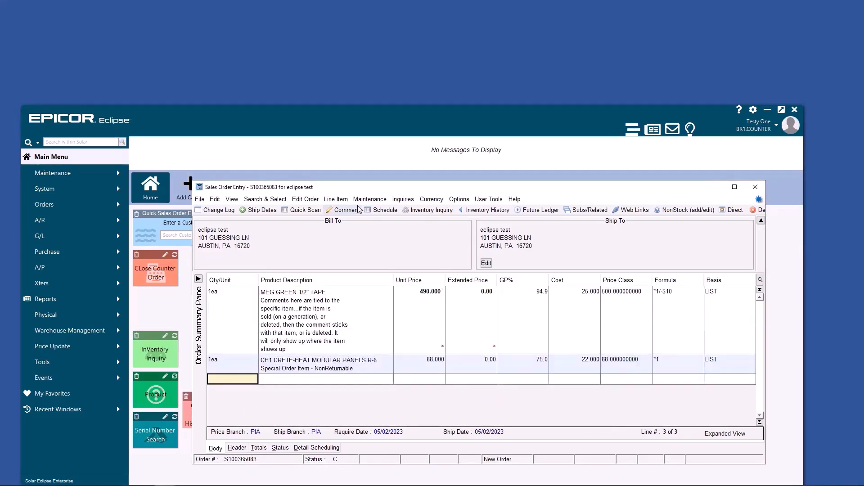
- Add an order comment on the blank line that always prints with every generation
click(346, 210)
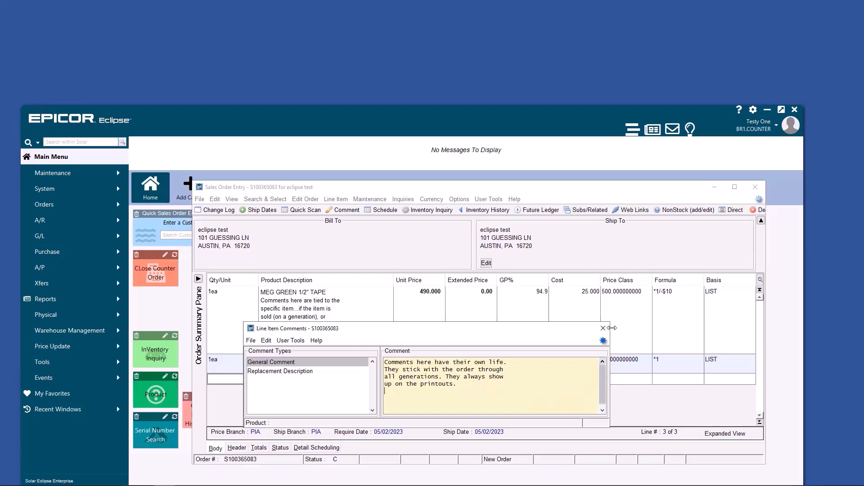
mouse_move(602, 328)
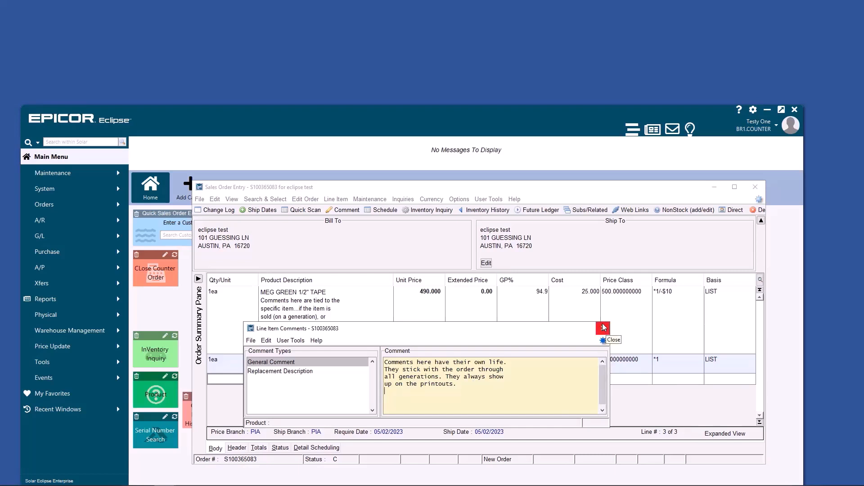
click(602, 328)
text(95)
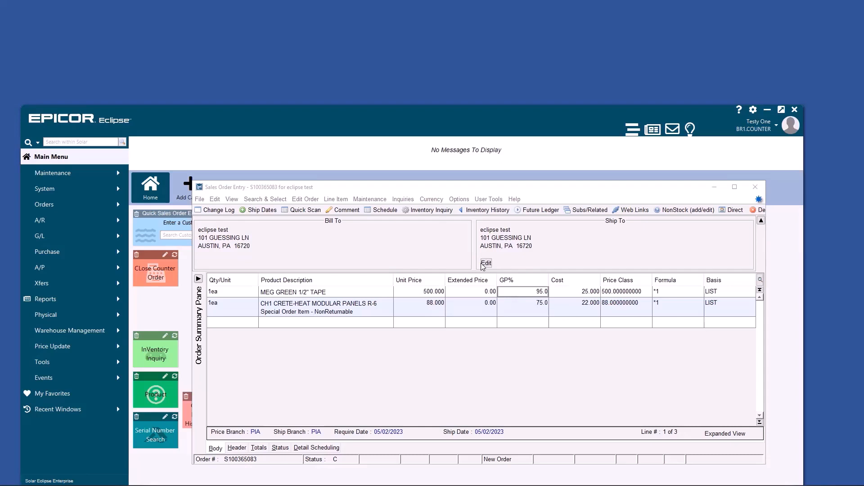
- Change the ship-to street address to '202 Answers Ln'
click(485, 263)
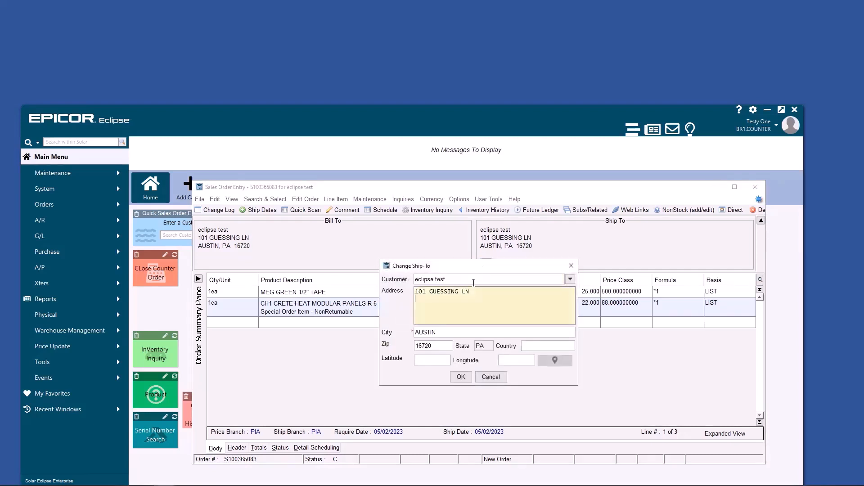
text(202 Answers Ln)
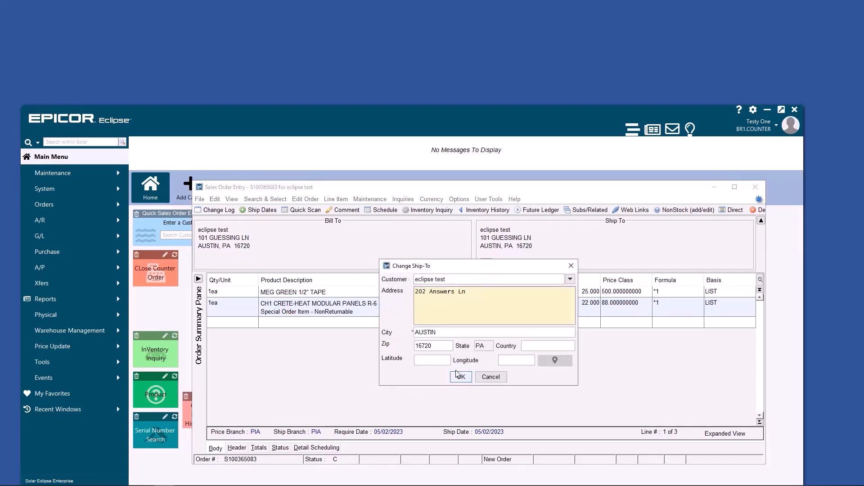
click(460, 377)
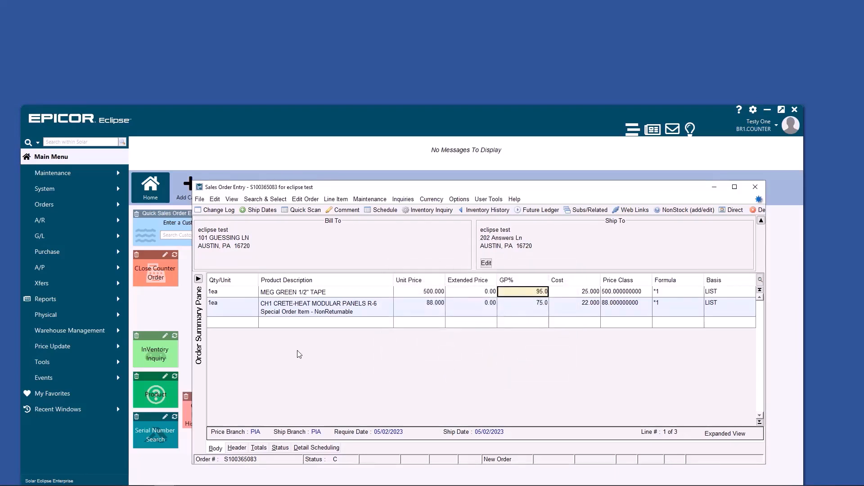
- Switch the customer to 'web test', accepting its default ship-via and repricing all items
click(485, 263)
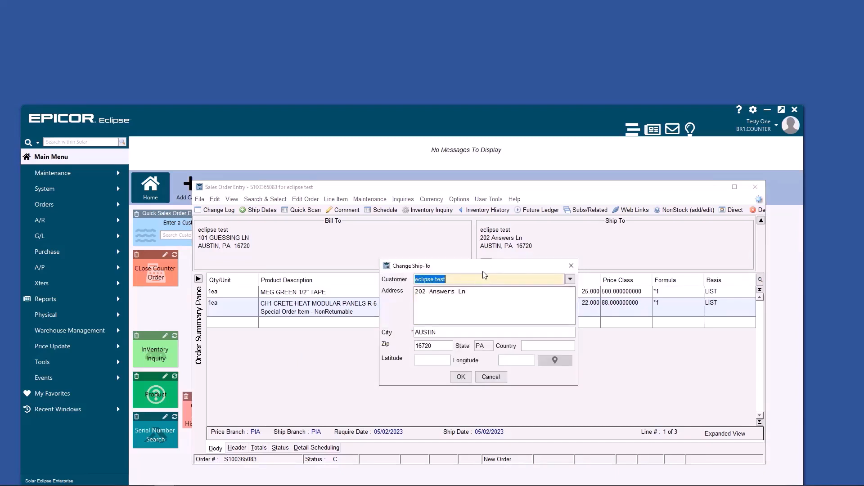
text(web test)
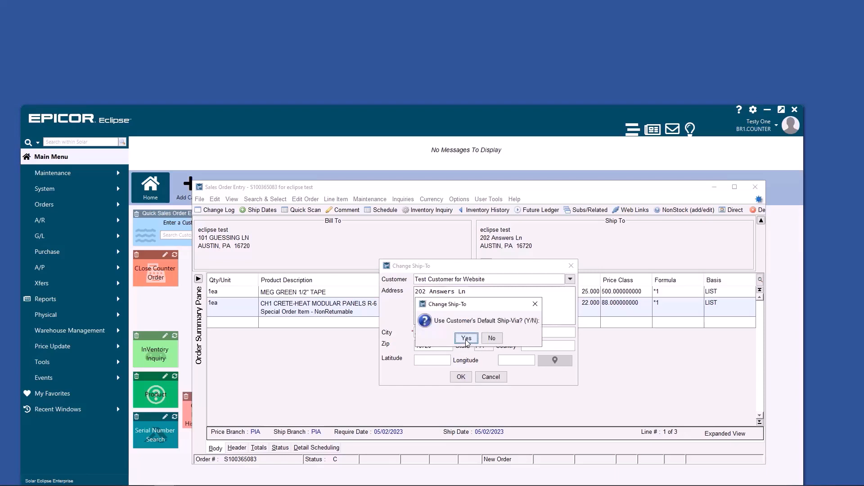
click(466, 338)
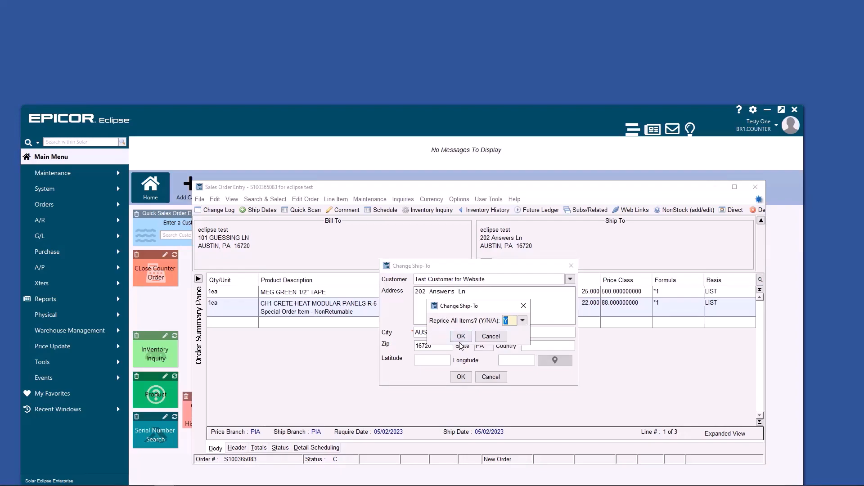
click(461, 336)
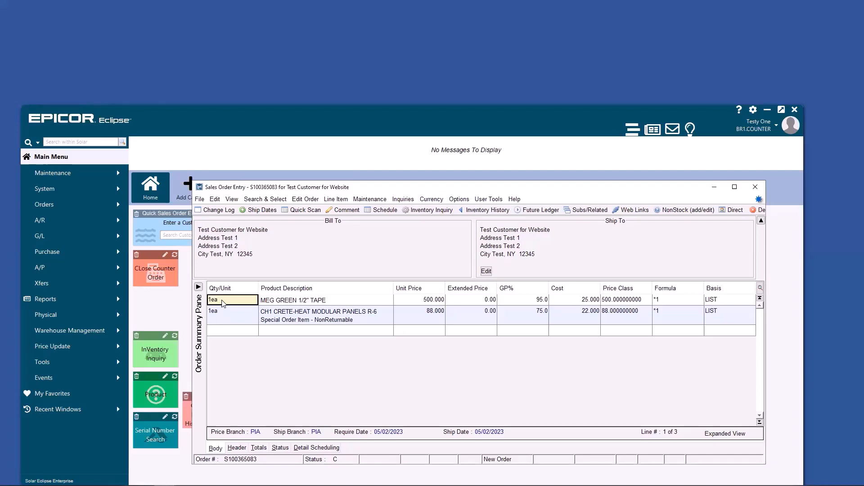
mouse_move(392, 208)
text(2)
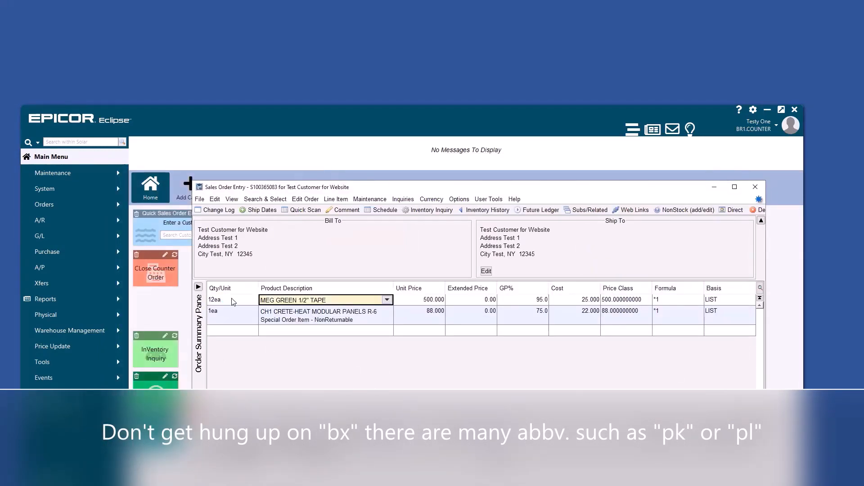
- Enter 1bx as the tape line's quantity, converting it to 12ea
text(1bx)
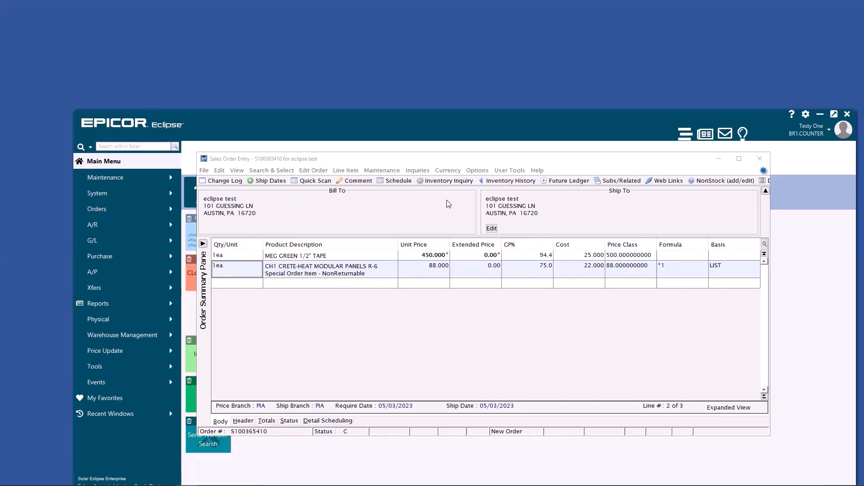
- Review the toolbar list in User Tools > Customize Toolbar, then view the order's shipments
click(509, 170)
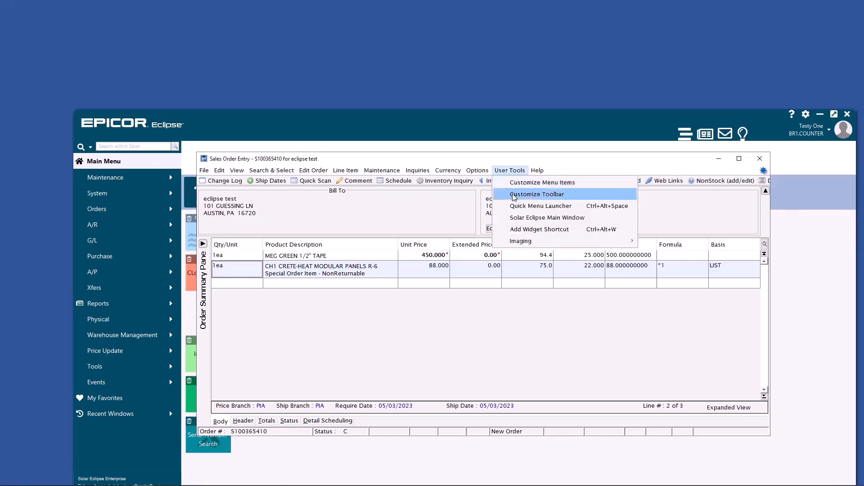
click(536, 194)
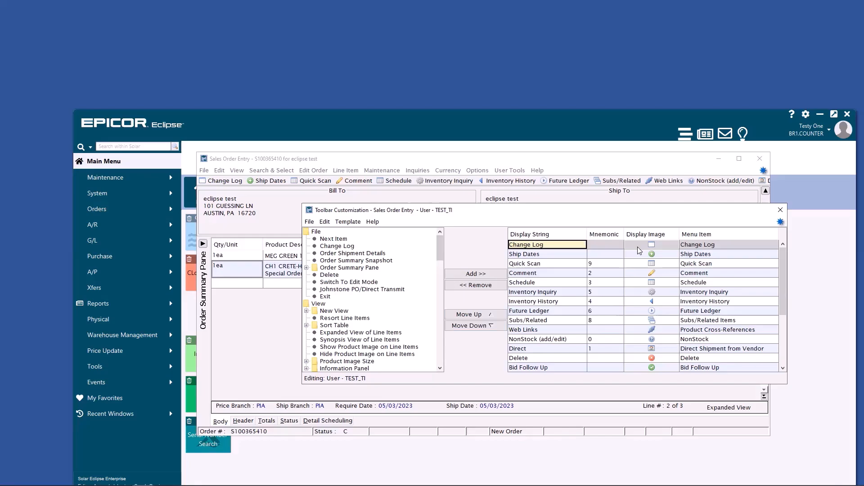
click(780, 210)
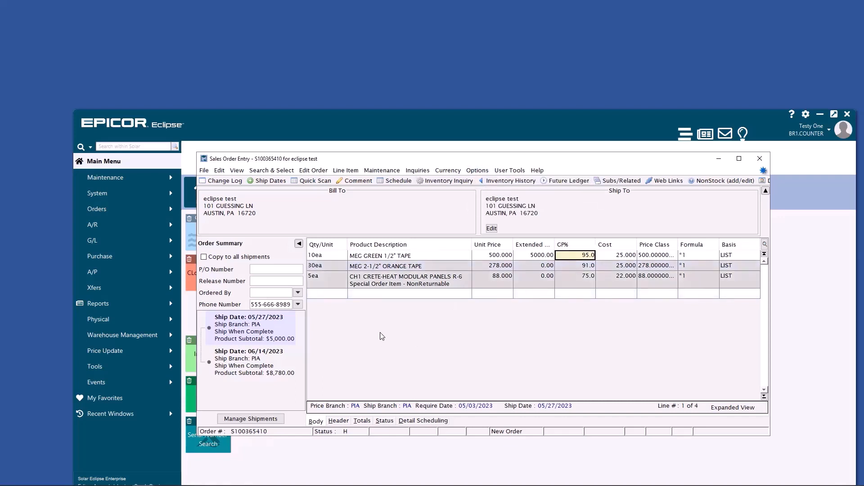
mouse_move(253, 375)
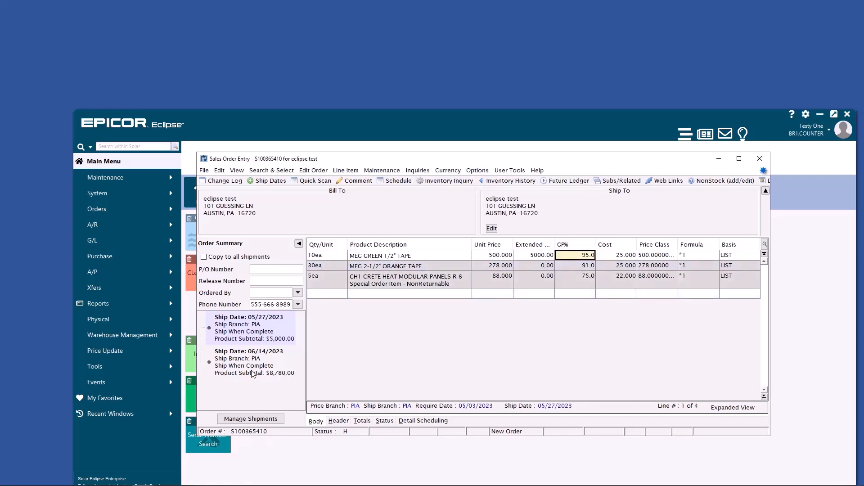
- View the 06/14/2023 shipment items and order header, then return to the line items
click(249, 361)
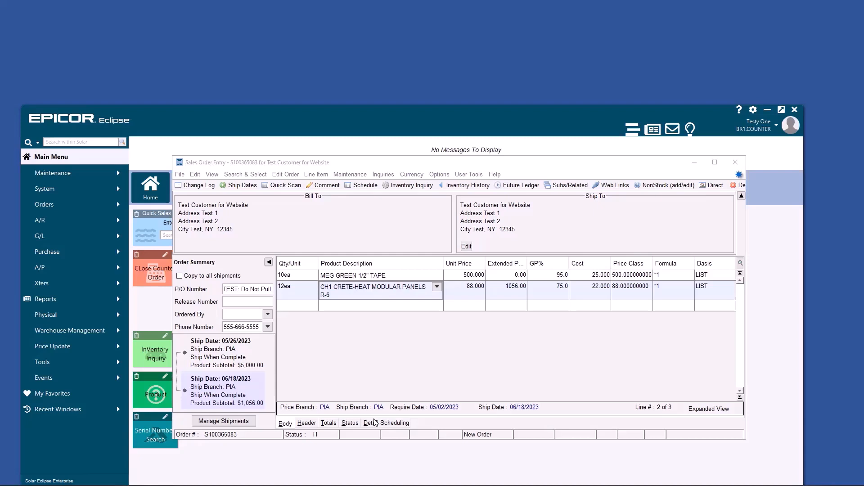
click(286, 174)
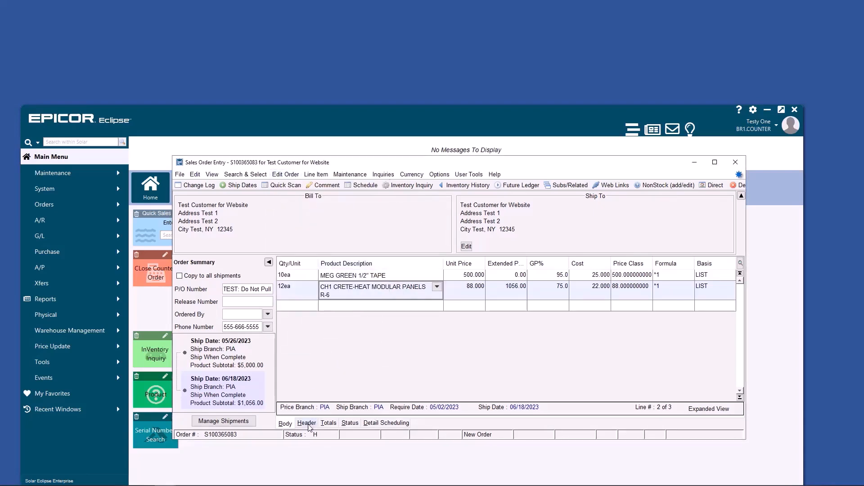
click(307, 423)
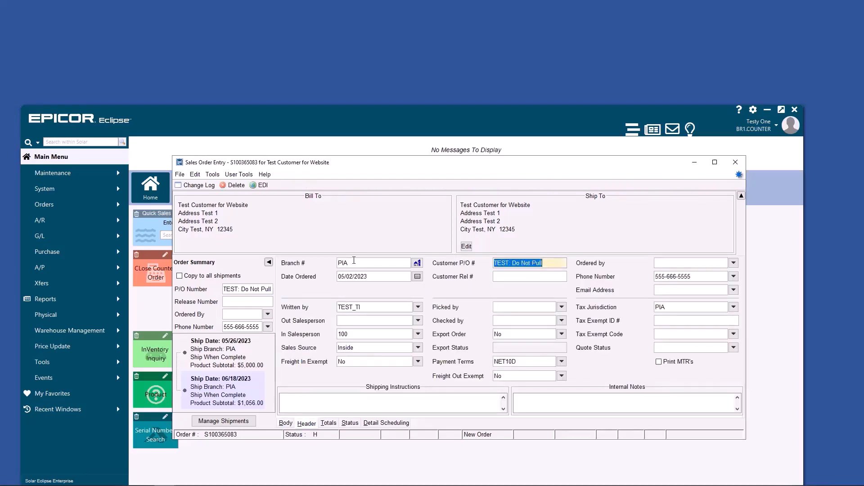
click(286, 422)
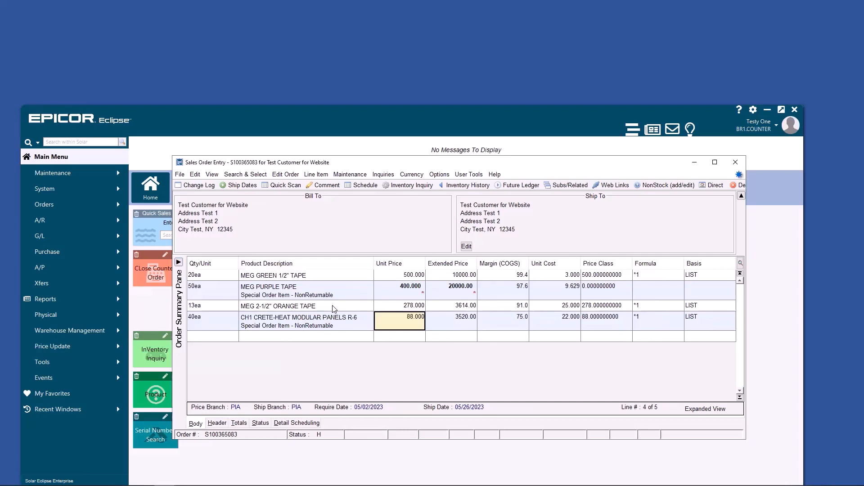
mouse_move(332, 306)
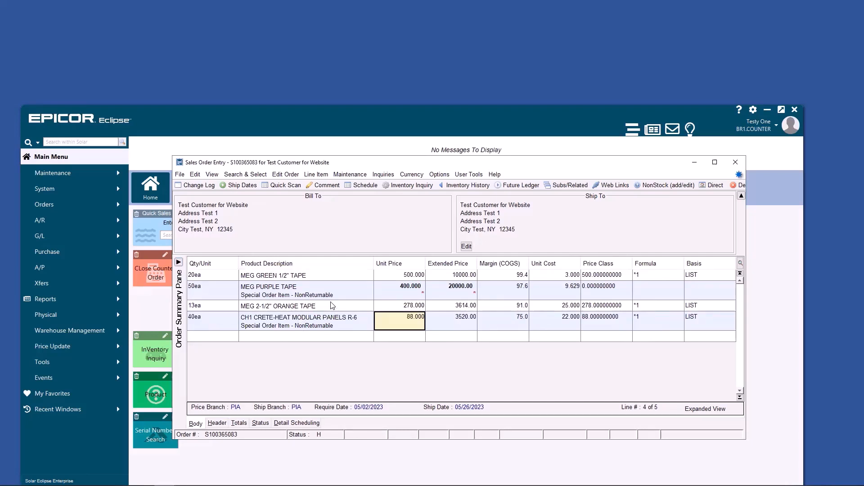
mouse_move(333, 307)
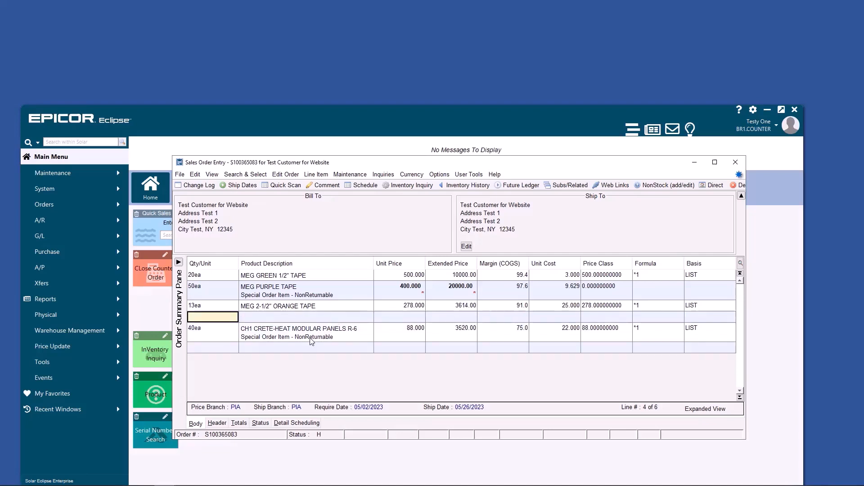
mouse_move(318, 322)
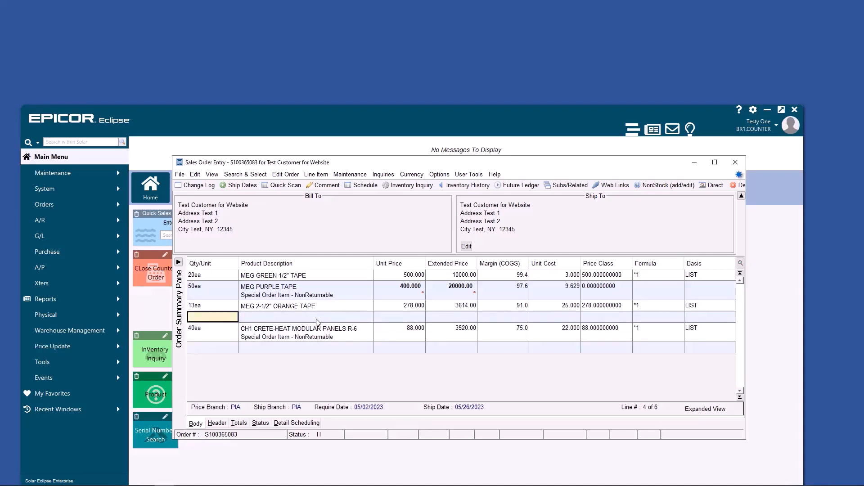
- Add a 'Tape Subtotal' line of 33614.00 after the orange tape, back to last subtotal
click(316, 174)
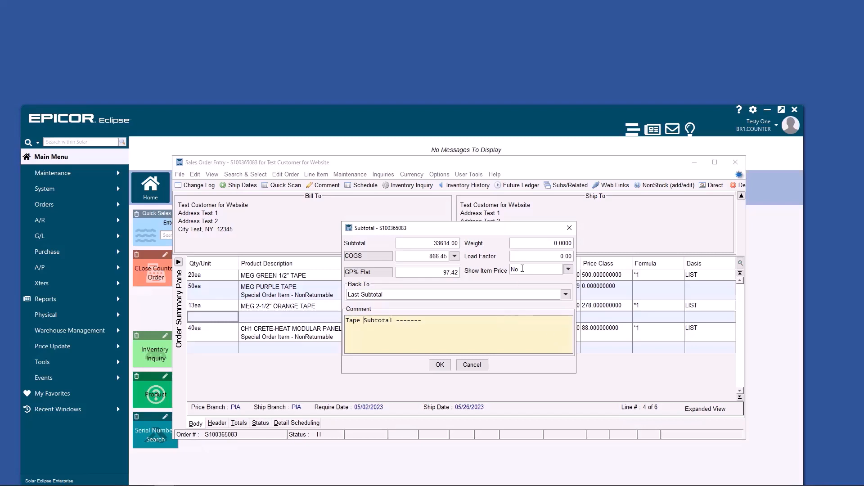
click(439, 364)
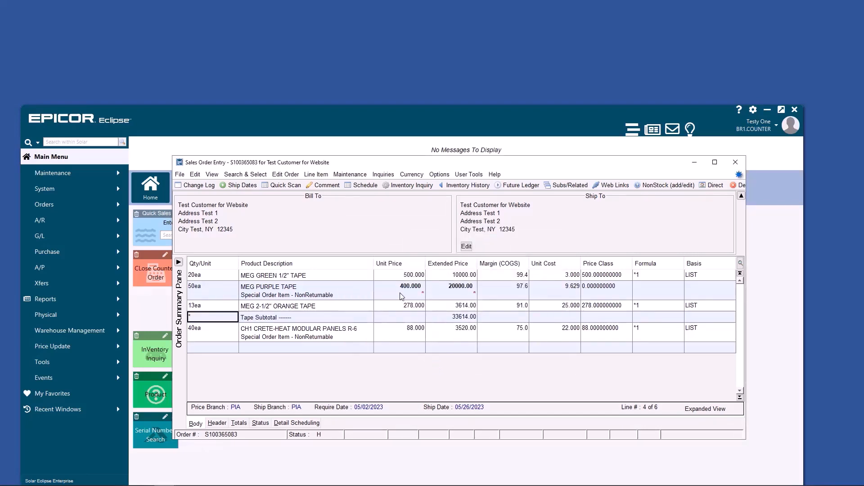
click(285, 423)
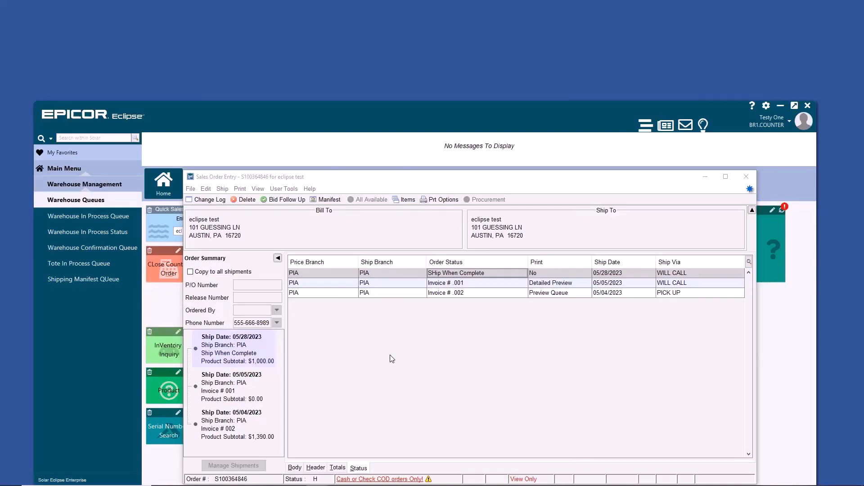
mouse_move(305, 300)
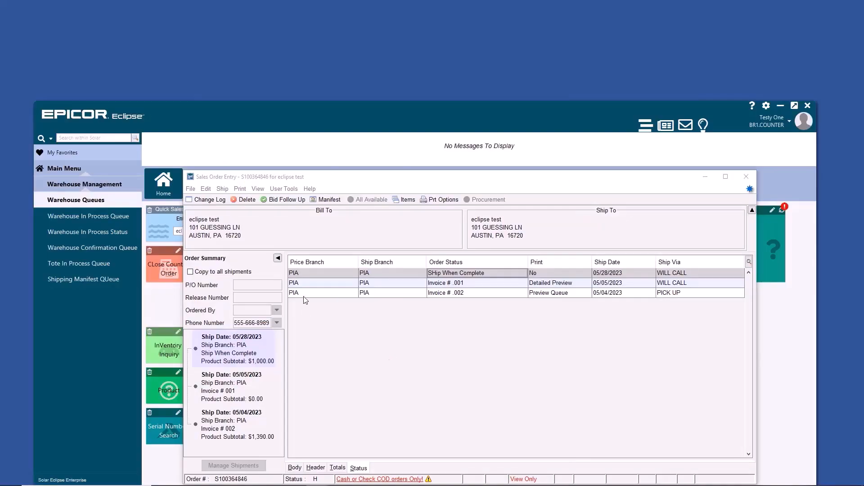
- Review order S100364846's shipment details via File > Order Shipment Details, then close them
click(190, 189)
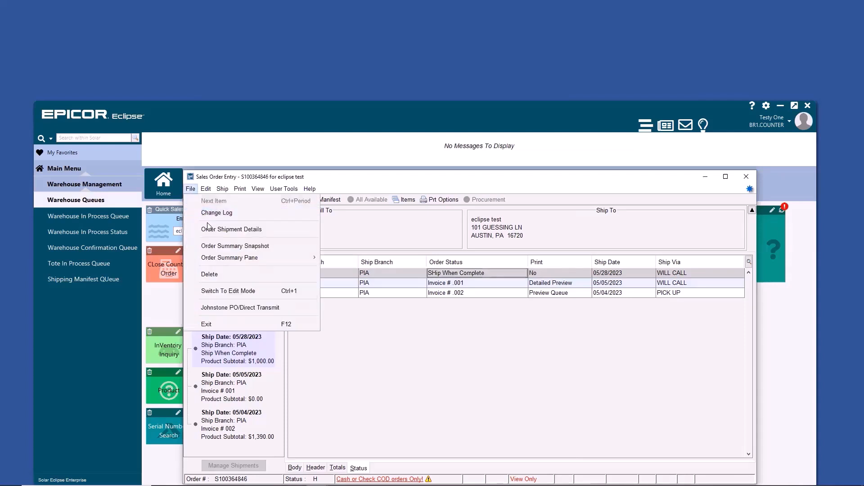
click(232, 229)
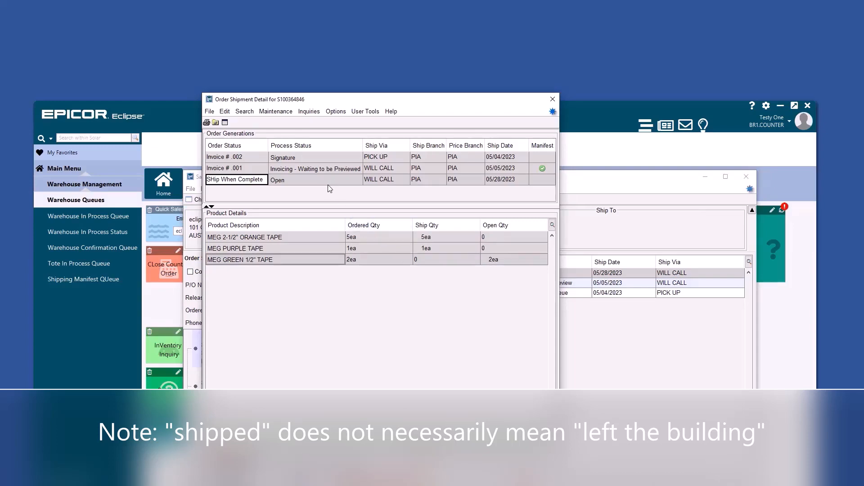
click(551, 99)
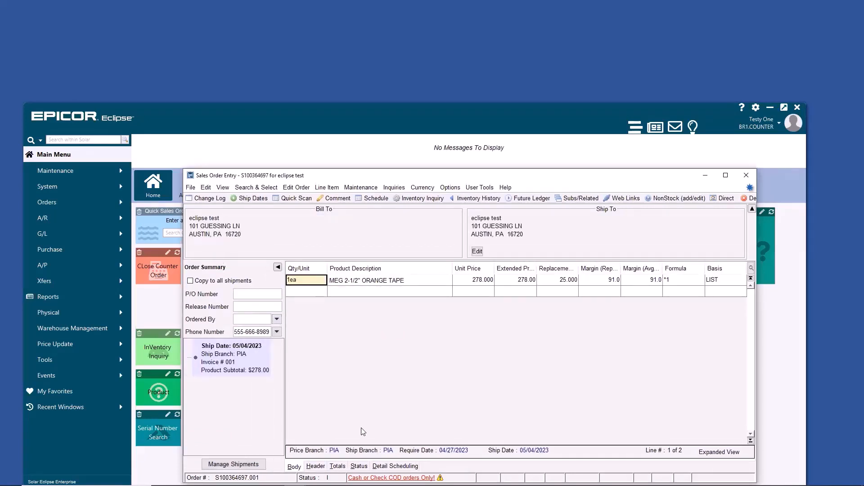
- Create a 'Pickup Now' shipment dated 05/04/2023 for order S100364697
click(358, 466)
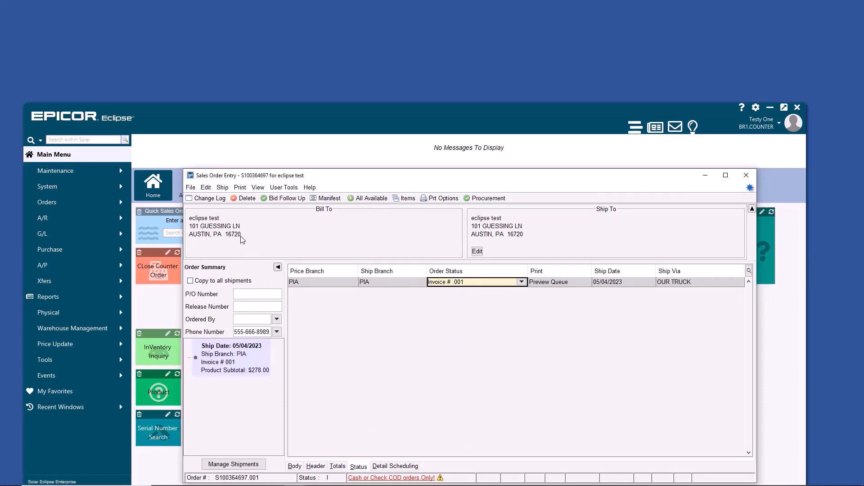
click(294, 466)
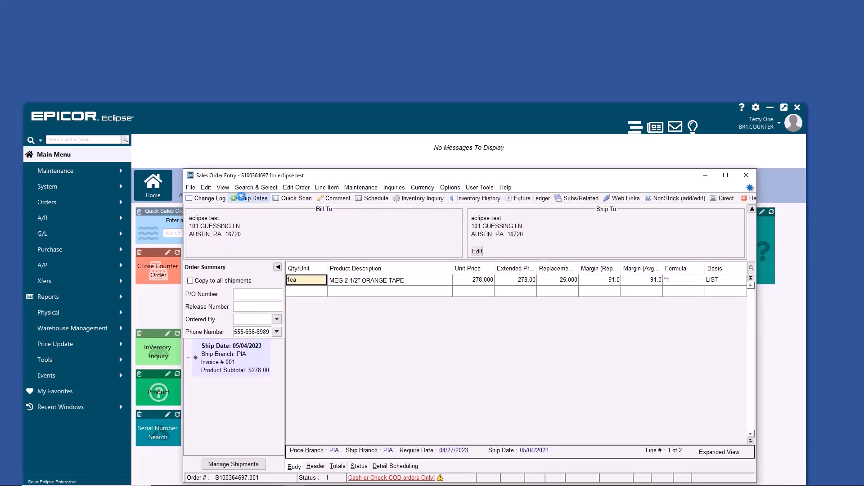
click(253, 198)
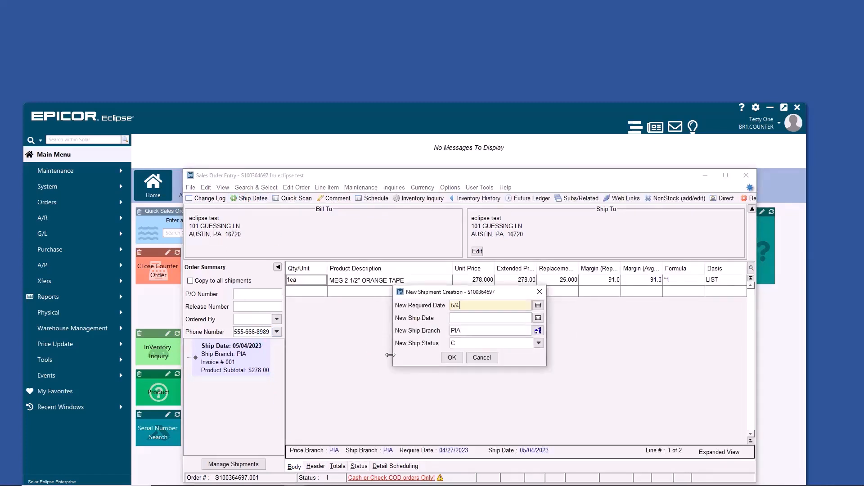
text(pu)
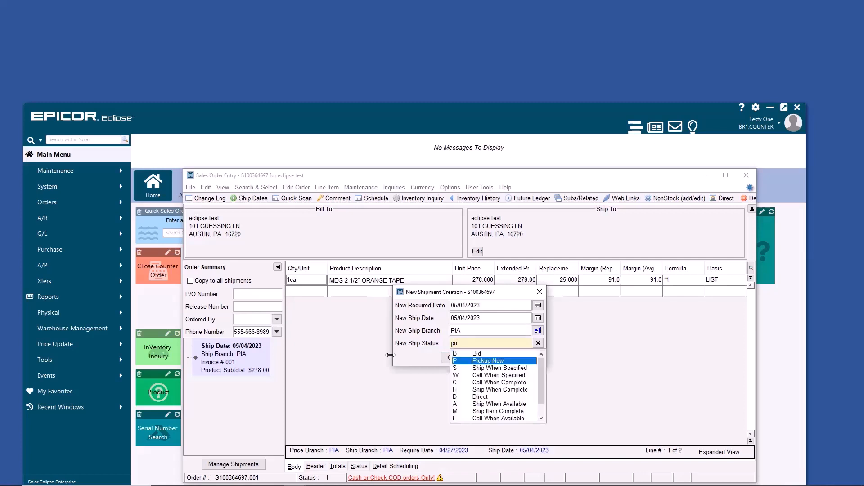
click(488, 361)
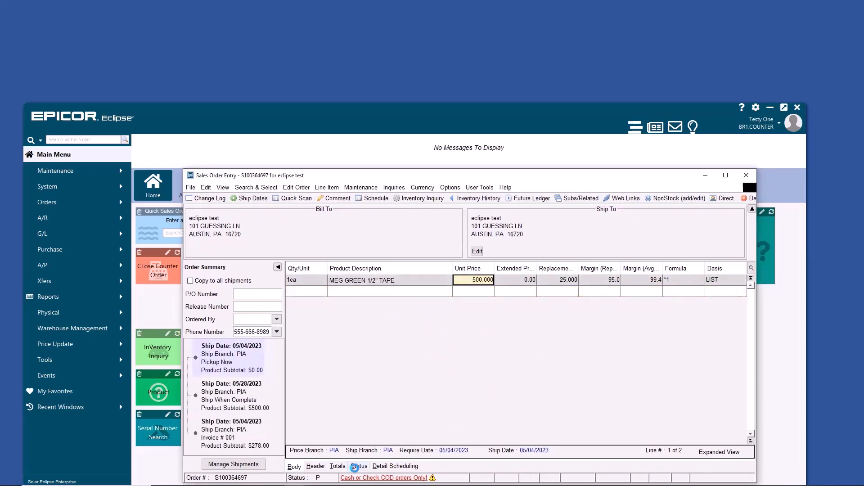
click(358, 466)
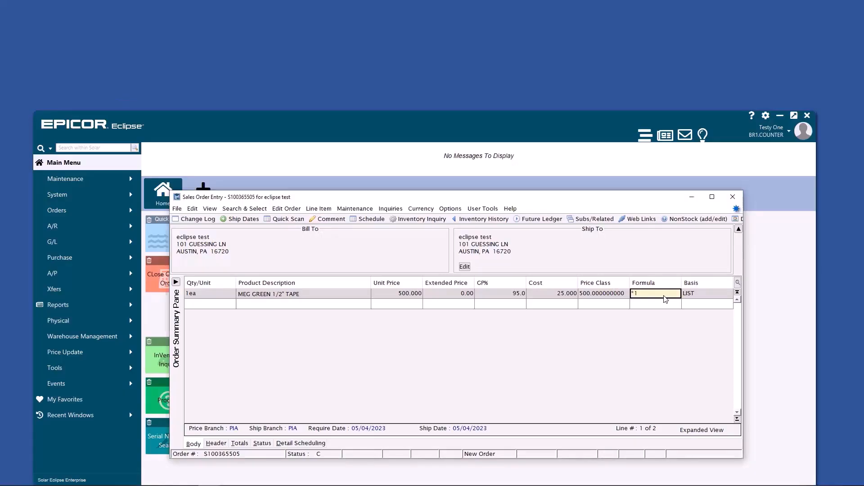
- Set the green tape line's formula to GP25, repricing it to 33.333 on vendor cost
text(-50)
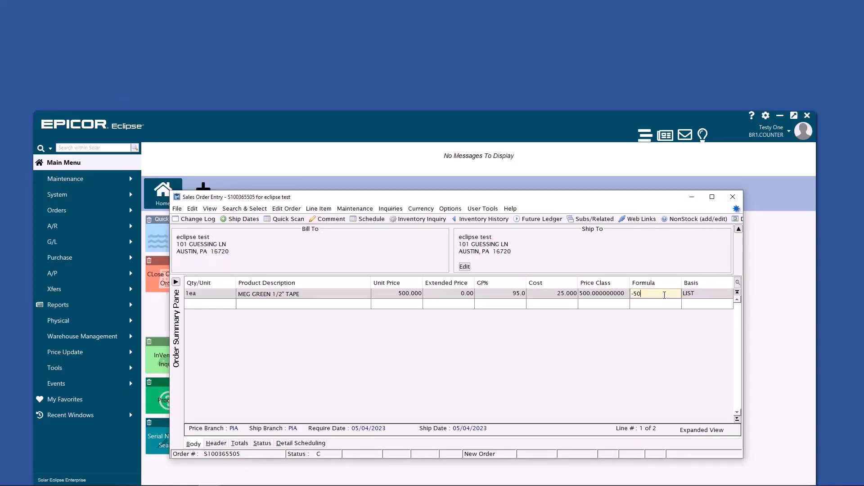
text(G)
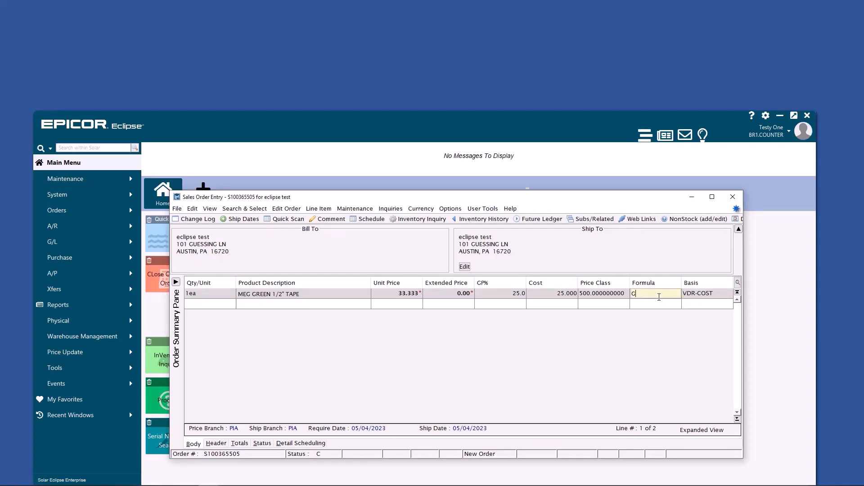
text(P25)
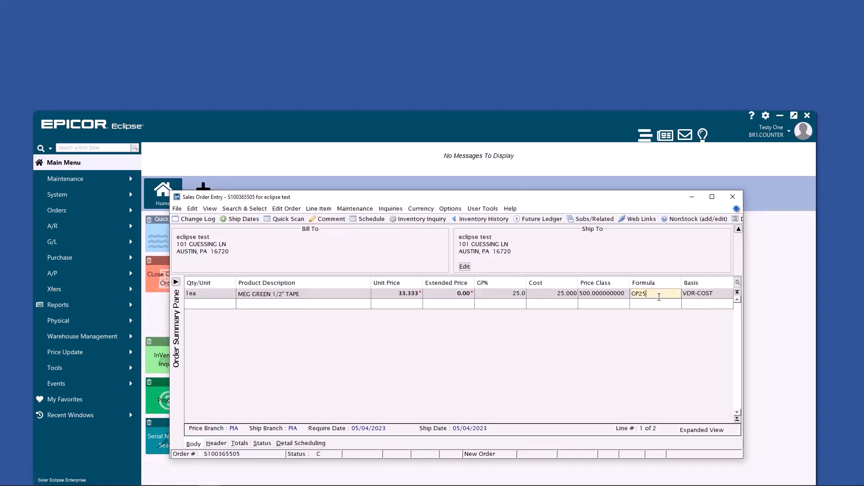
click(708, 292)
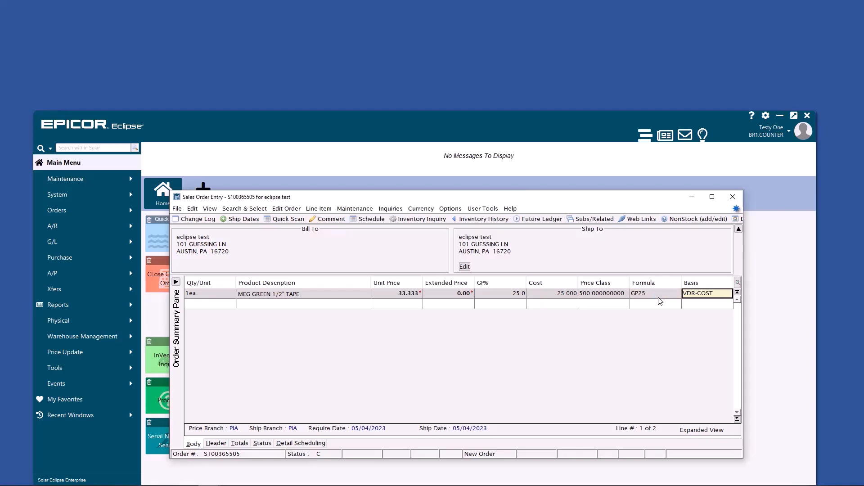